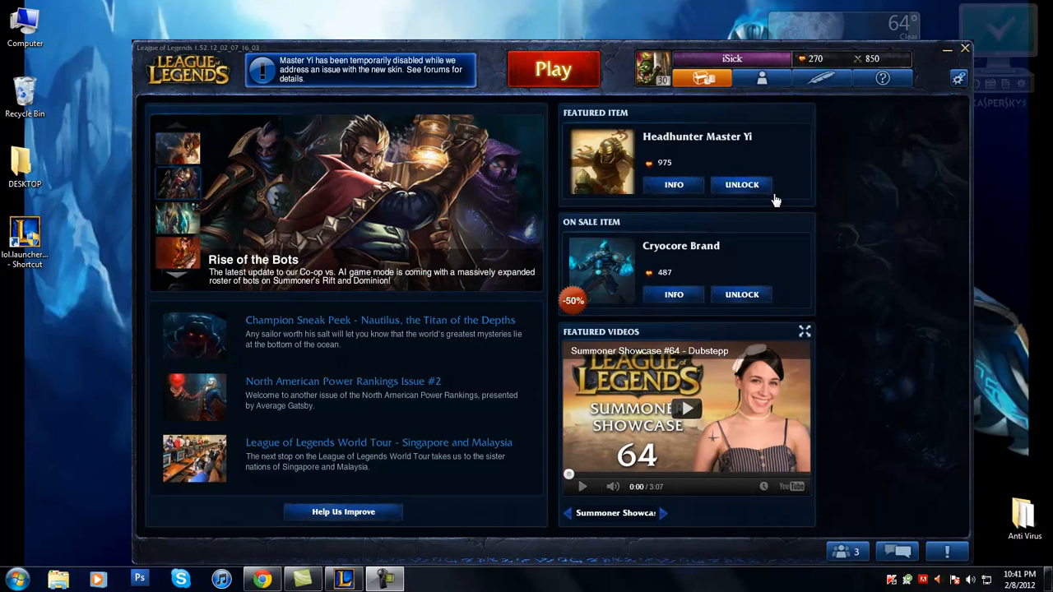
{"action": "mouse_move", "coordinate": [655, 123]}
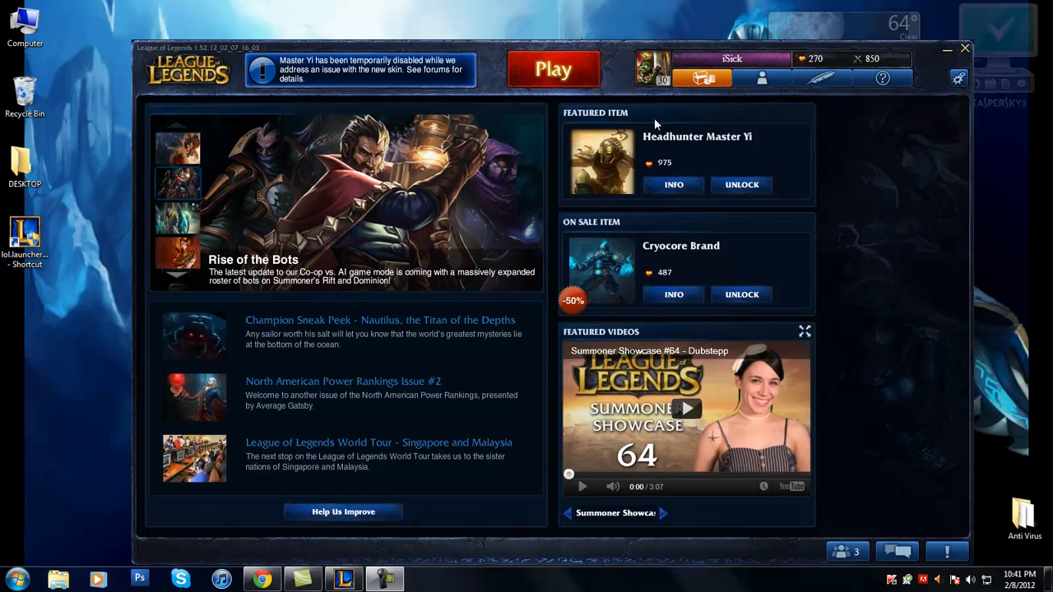
{"action": "mouse_move", "coordinate": [610, 99]}
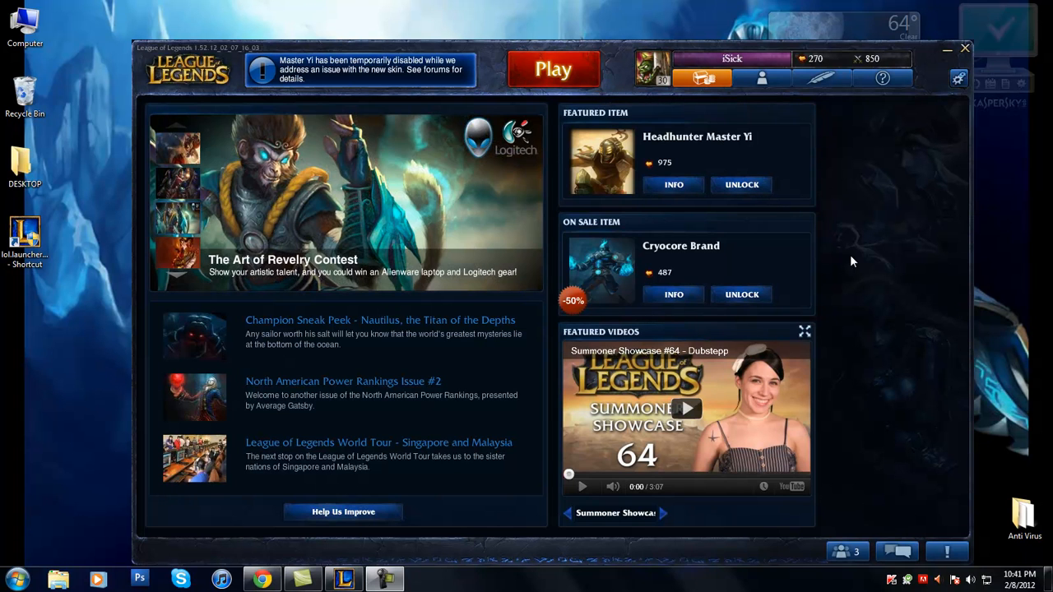
{"action": "mouse_move", "coordinate": [554, 69]}
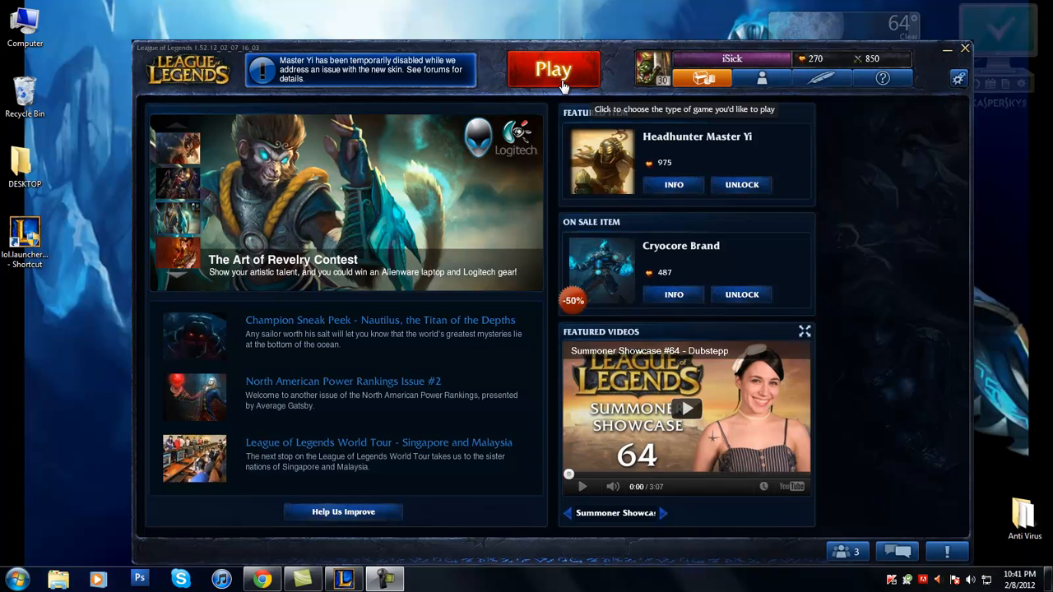
- Open the League client's game-type menu with Tutorials > Basic Tutorial selected
{"action": "left_click", "coordinate": [552, 69]}
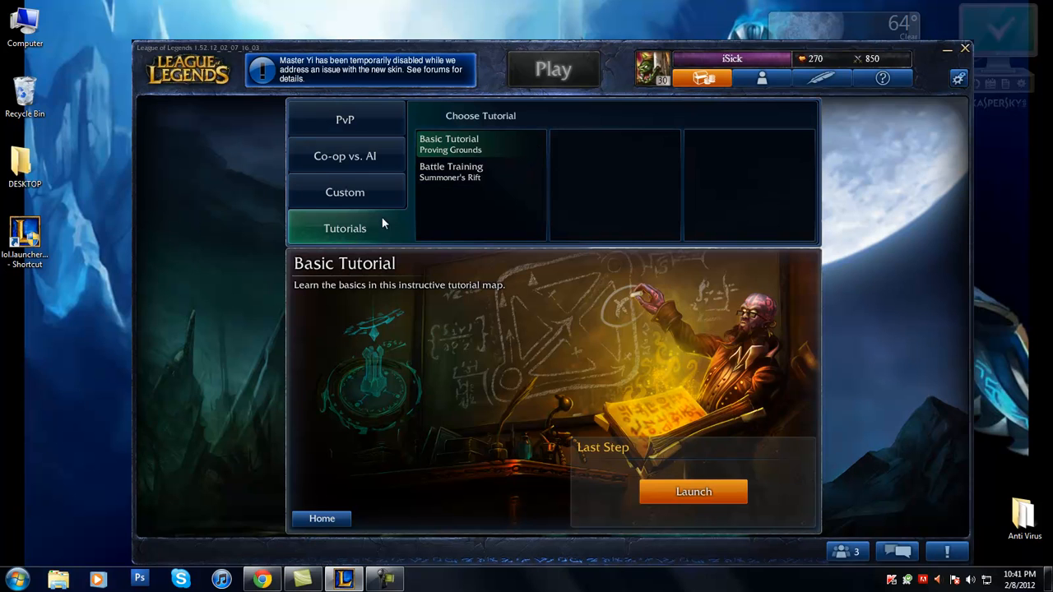
{"action": "mouse_move", "coordinate": [423, 201]}
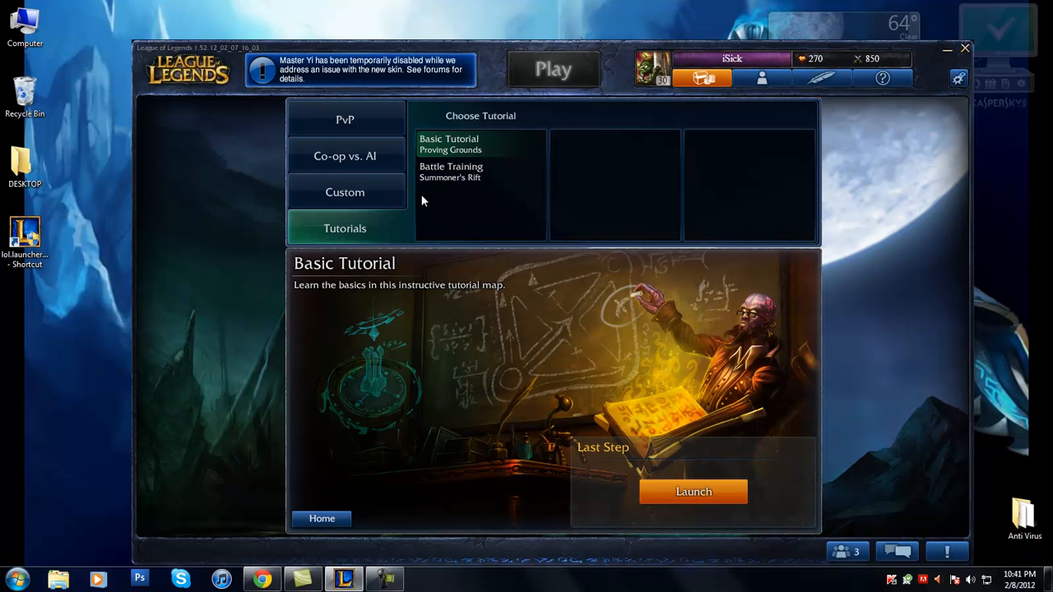
{"action": "mouse_move", "coordinate": [365, 156]}
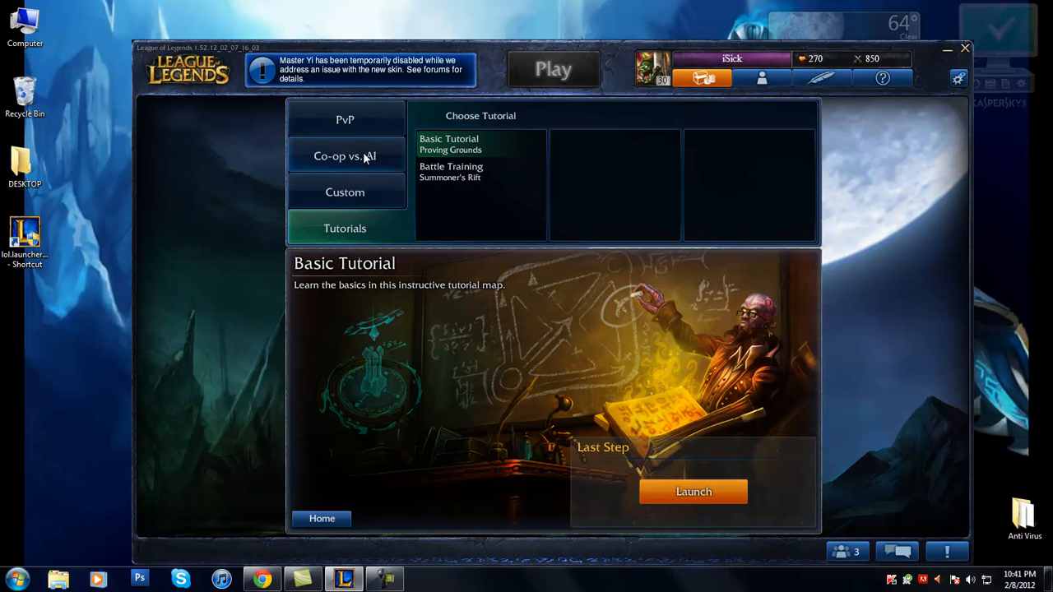
{"action": "mouse_move", "coordinate": [692, 491]}
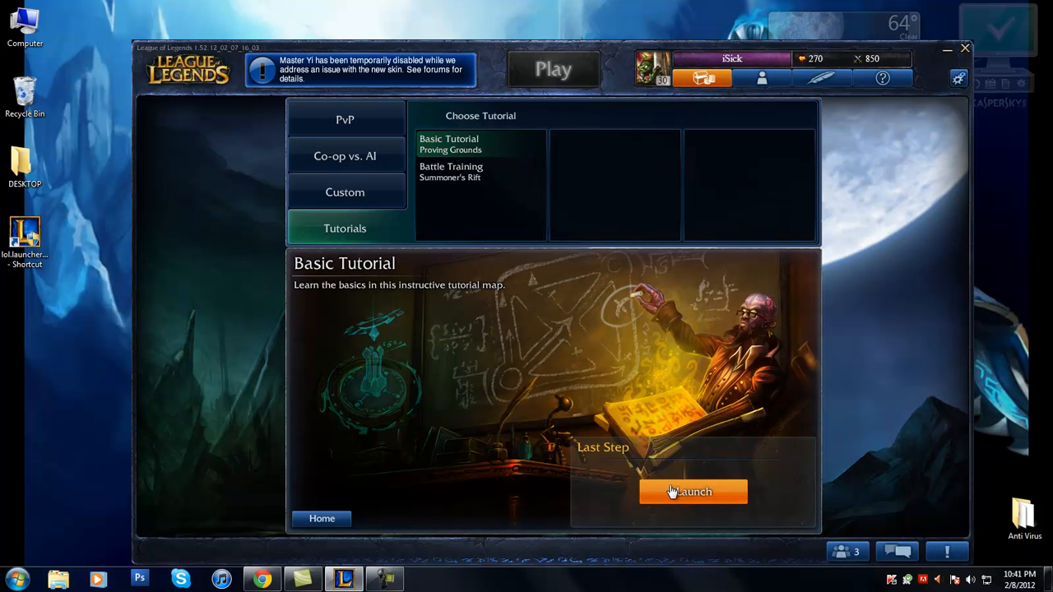
- Launch the Basic Tutorial and dismiss the resulting failed-to-connect server error
{"action": "left_click", "coordinate": [692, 491]}
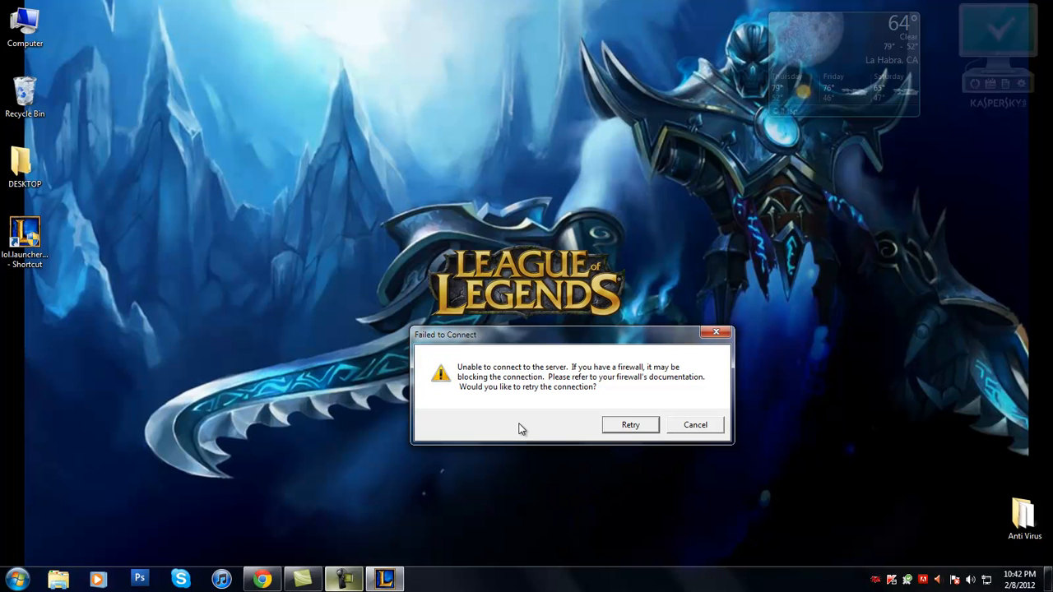
{"action": "mouse_move", "coordinate": [532, 345]}
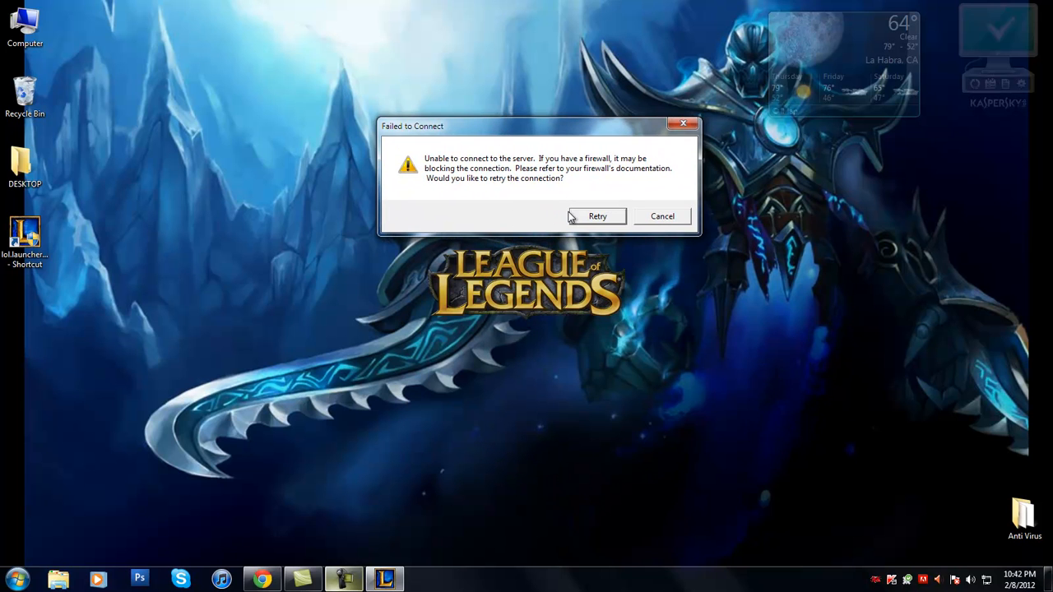
{"action": "mouse_move", "coordinate": [529, 277]}
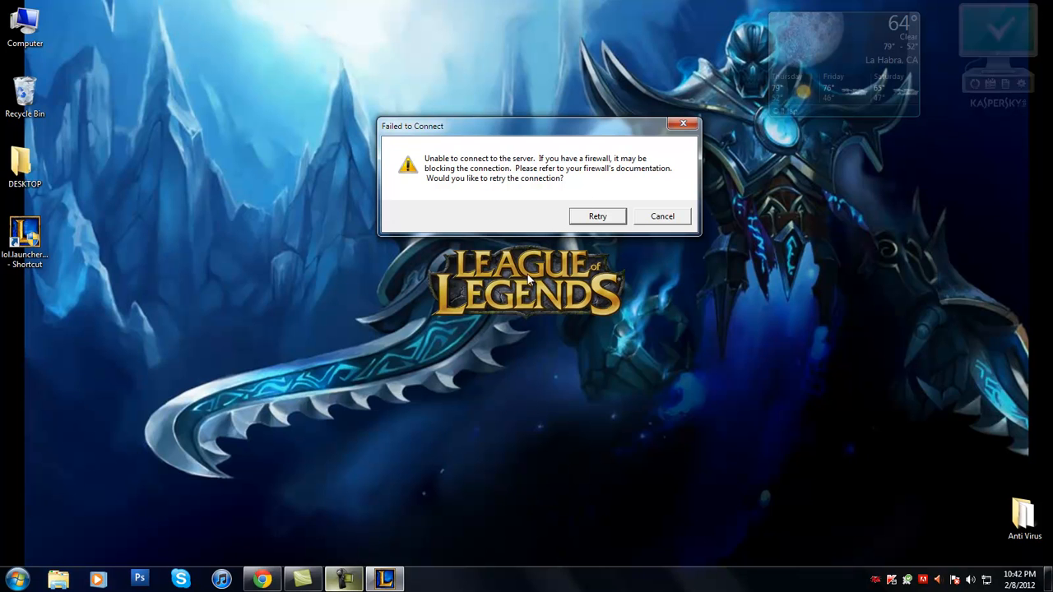
{"action": "left_click", "coordinate": [662, 216]}
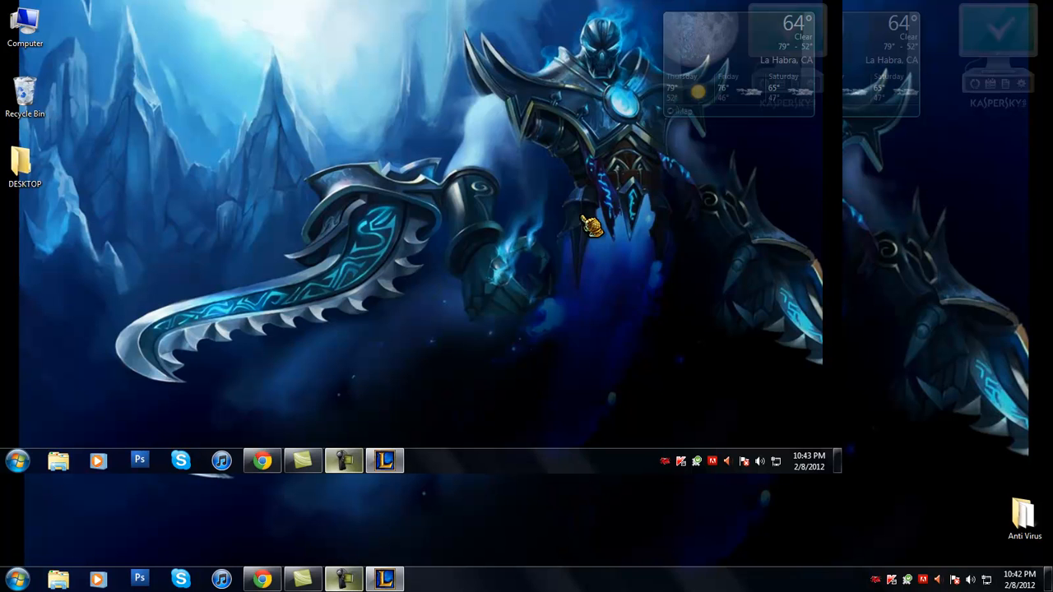
{"action": "mouse_move", "coordinate": [320, 94]}
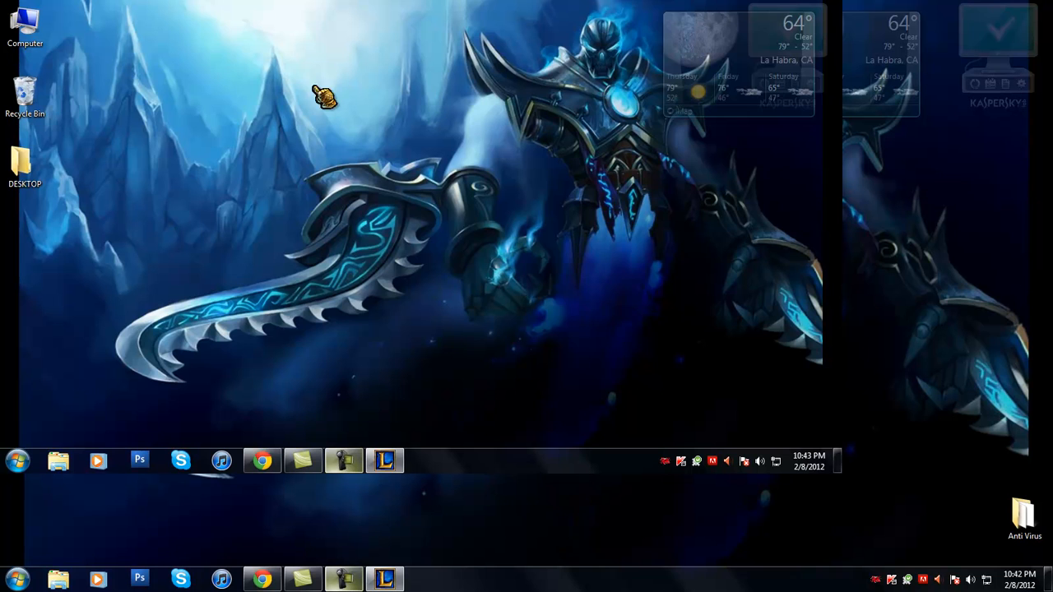
{"action": "mouse_move", "coordinate": [426, 306]}
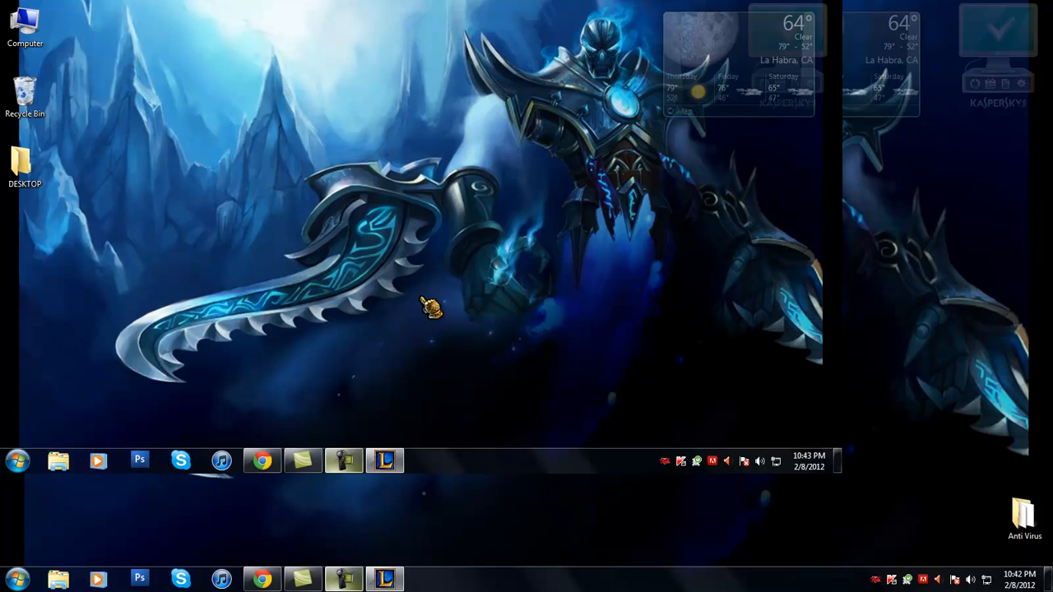
{"action": "mouse_move", "coordinate": [279, 181]}
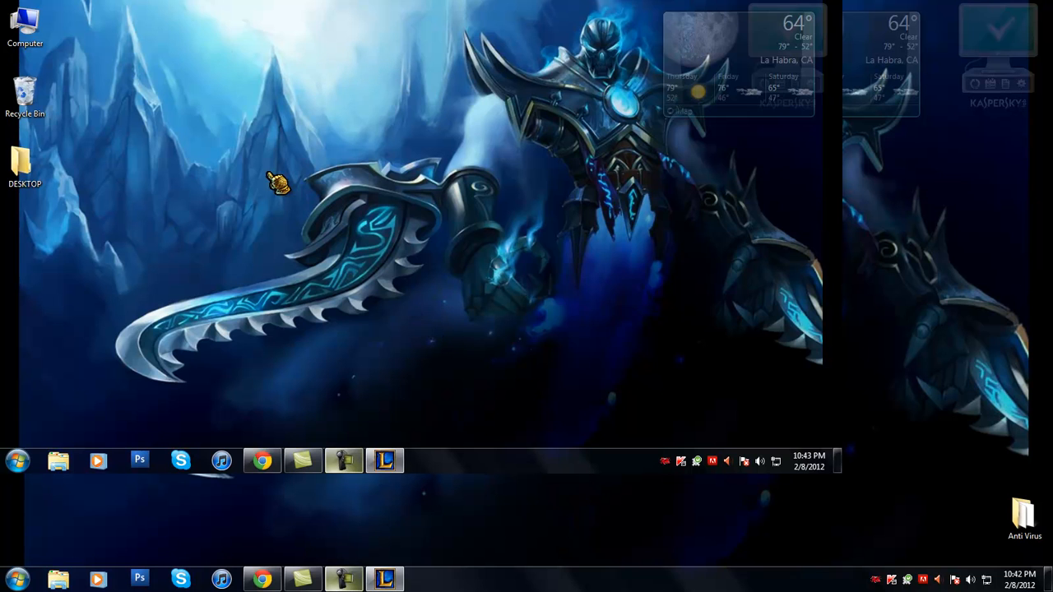
{"action": "mouse_move", "coordinate": [407, 82]}
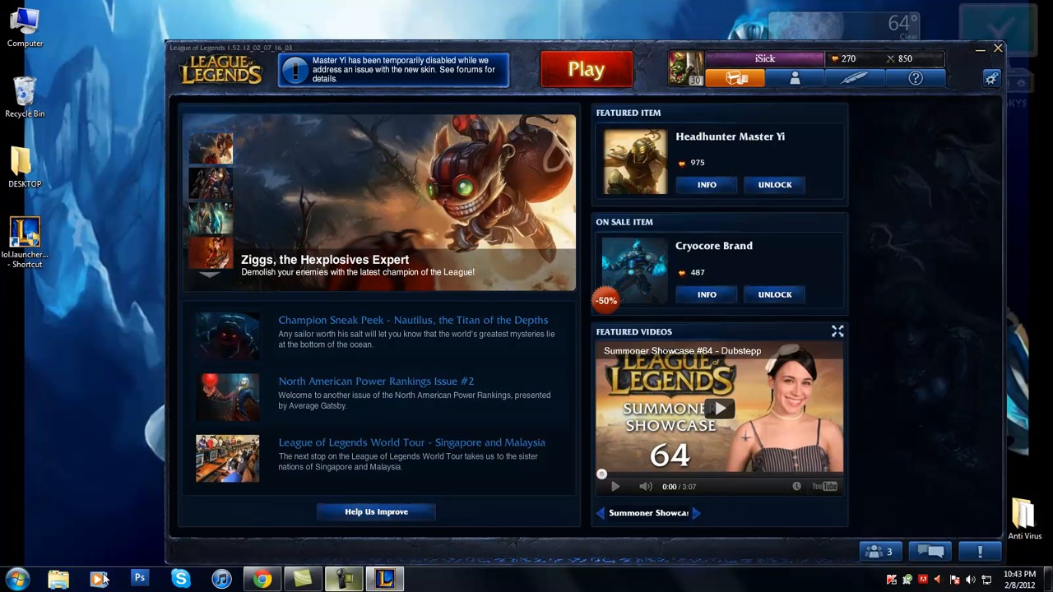
- Switch to Chrome's Verizon router Static NAT page, enabled for 192.168.1.19
{"action": "left_click", "coordinate": [262, 580]}
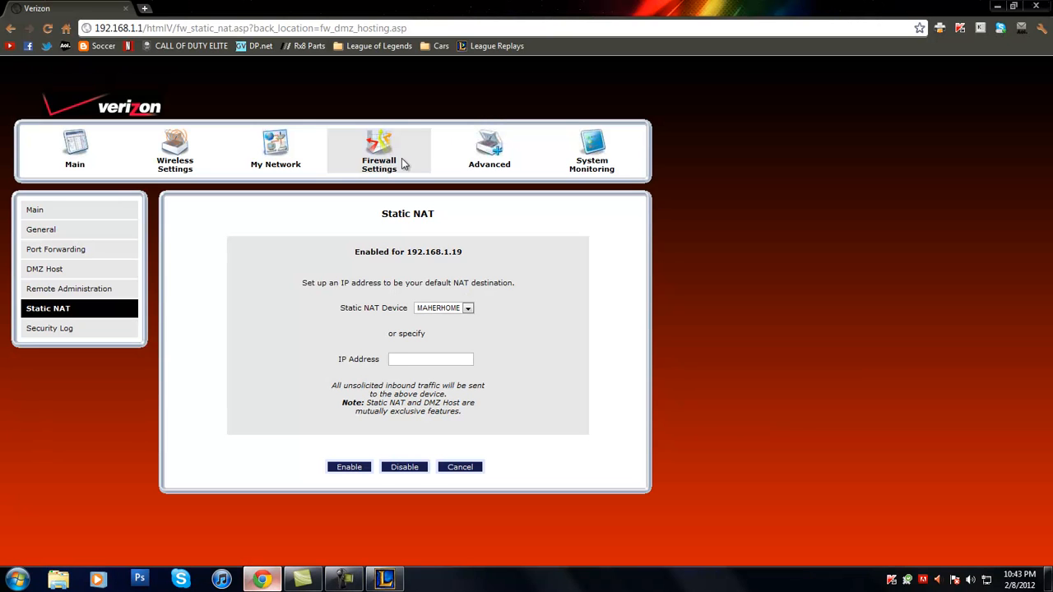
{"action": "mouse_move", "coordinate": [238, 209]}
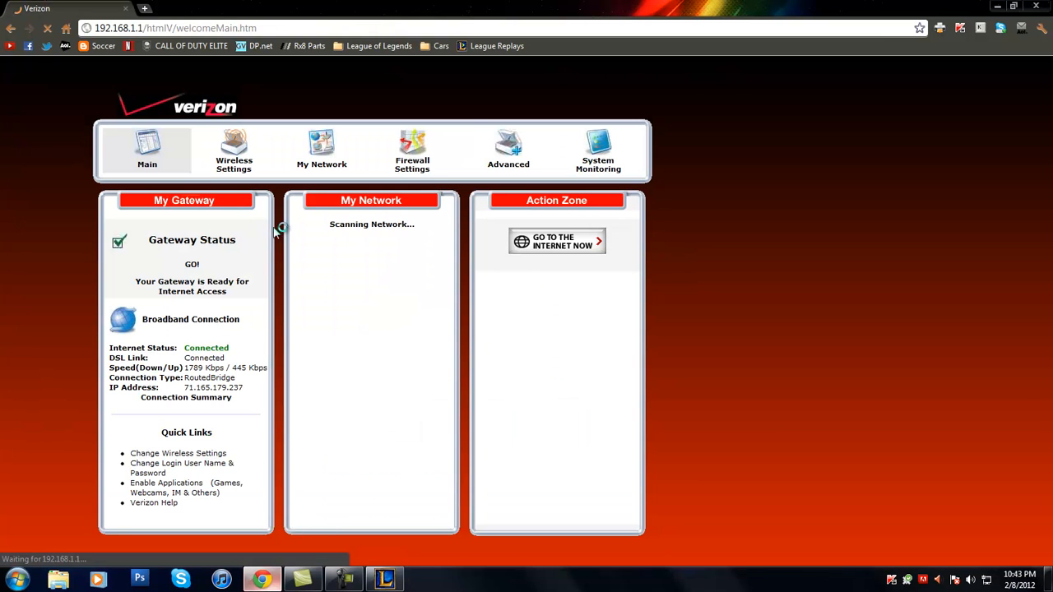
- Check that the firewall General page is at No Security, then head to Port Forwarding
{"action": "left_click", "coordinate": [412, 150]}
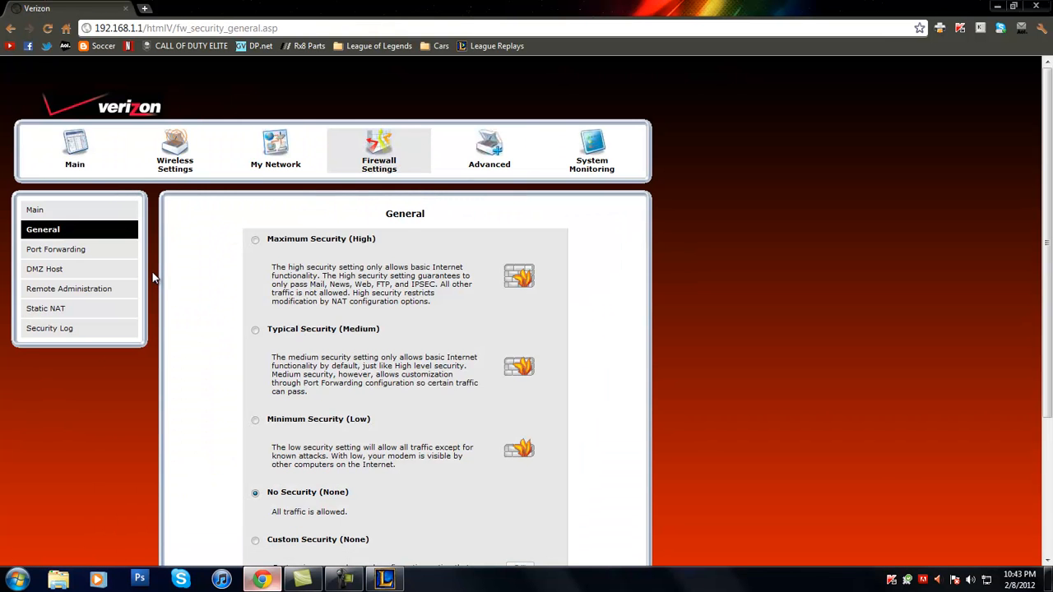
{"action": "scroll", "scroll_direction": "down", "scroll_amount": 3}
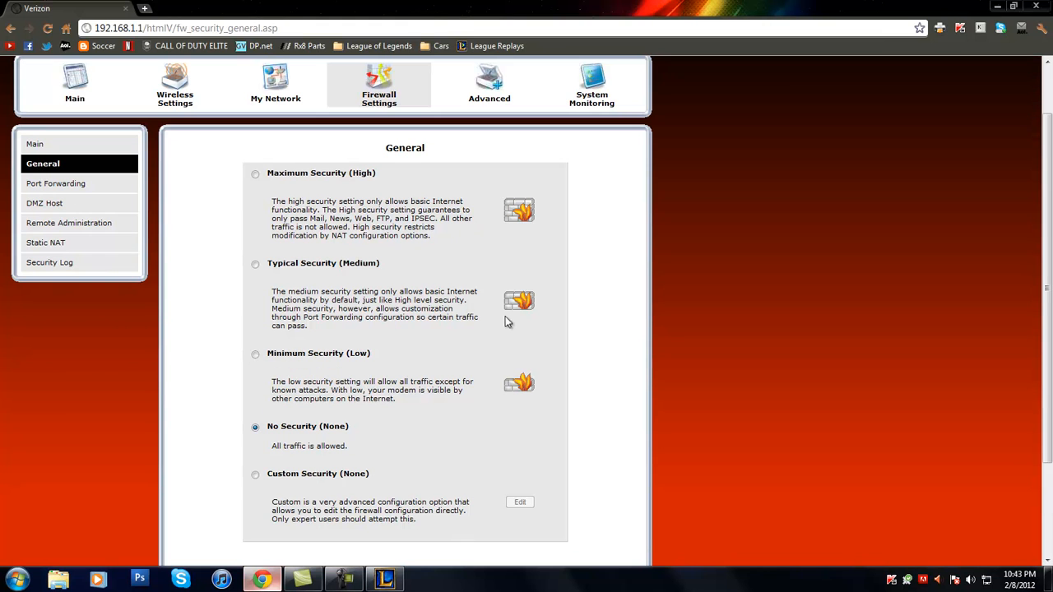
{"action": "mouse_move", "coordinate": [260, 281]}
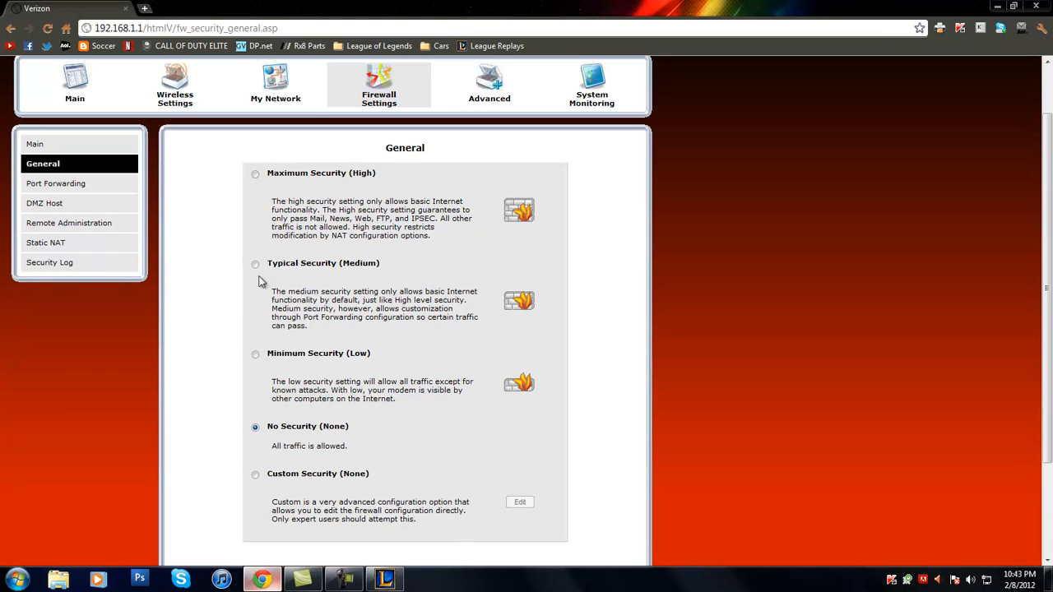
{"action": "mouse_move", "coordinate": [327, 421]}
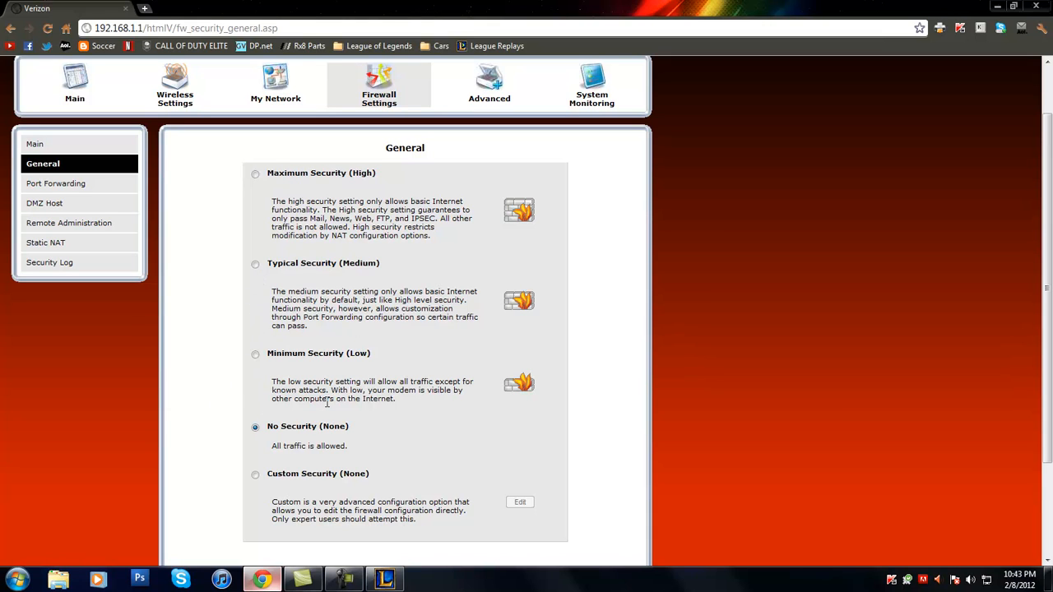
{"action": "mouse_move", "coordinate": [202, 409]}
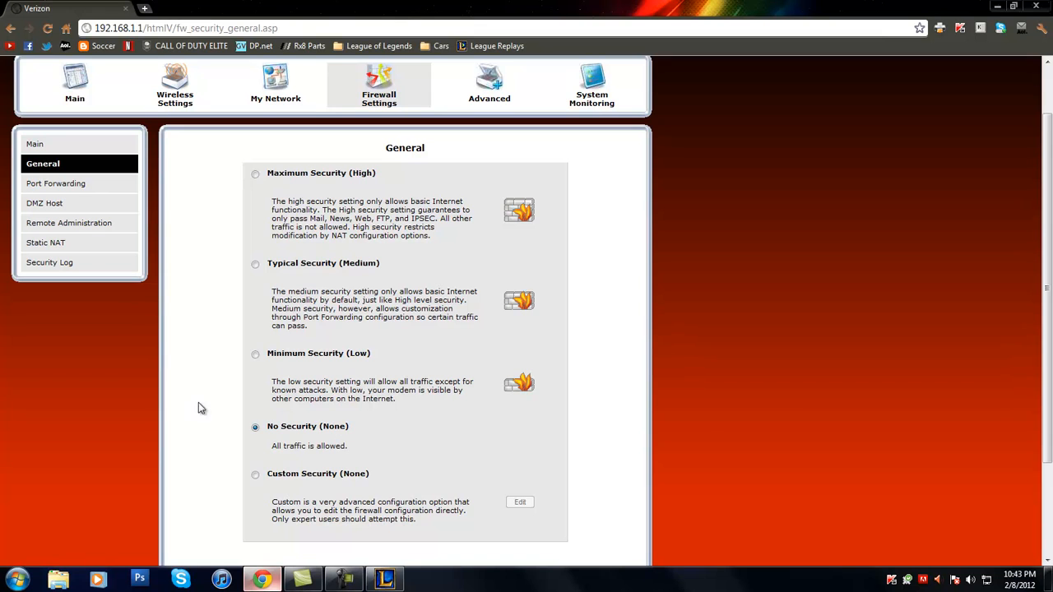
{"action": "left_click", "coordinate": [56, 183]}
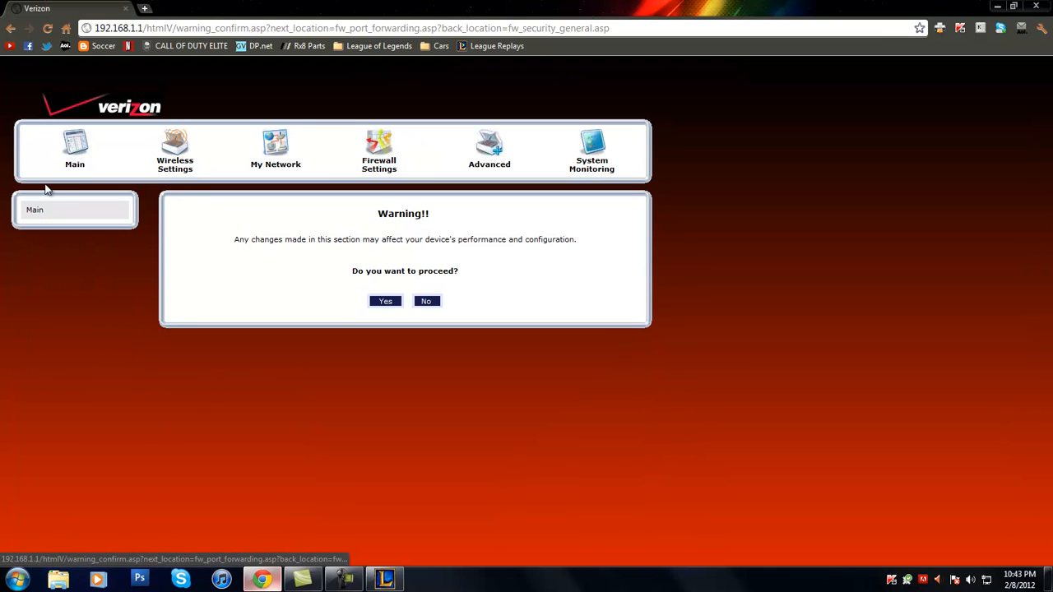
- Accept the warning, review Port Forwarding, and view the DMZ Host page
{"action": "left_click", "coordinate": [385, 300]}
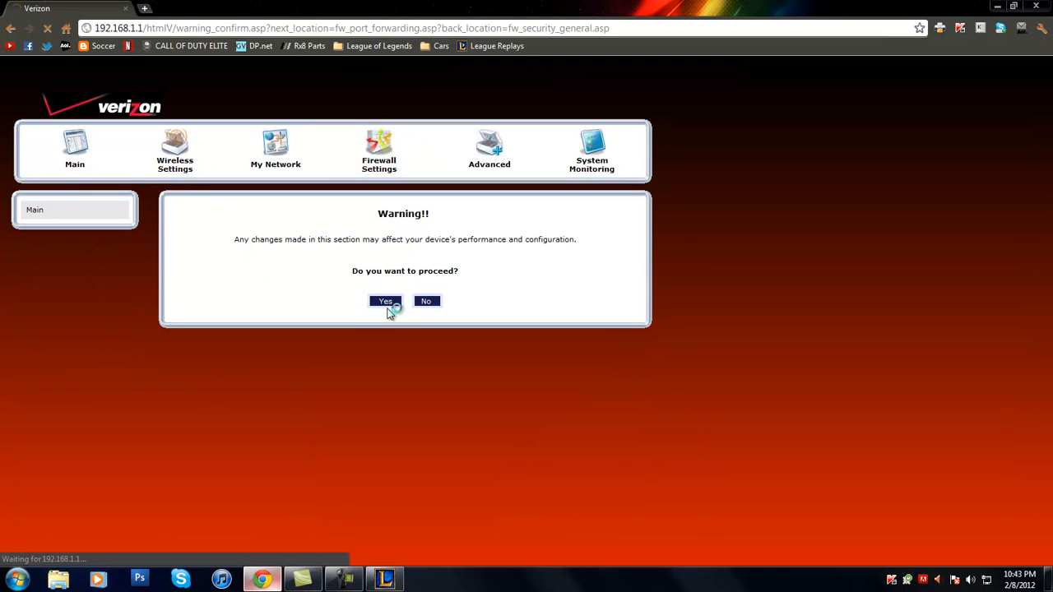
{"action": "left_click", "coordinate": [385, 301]}
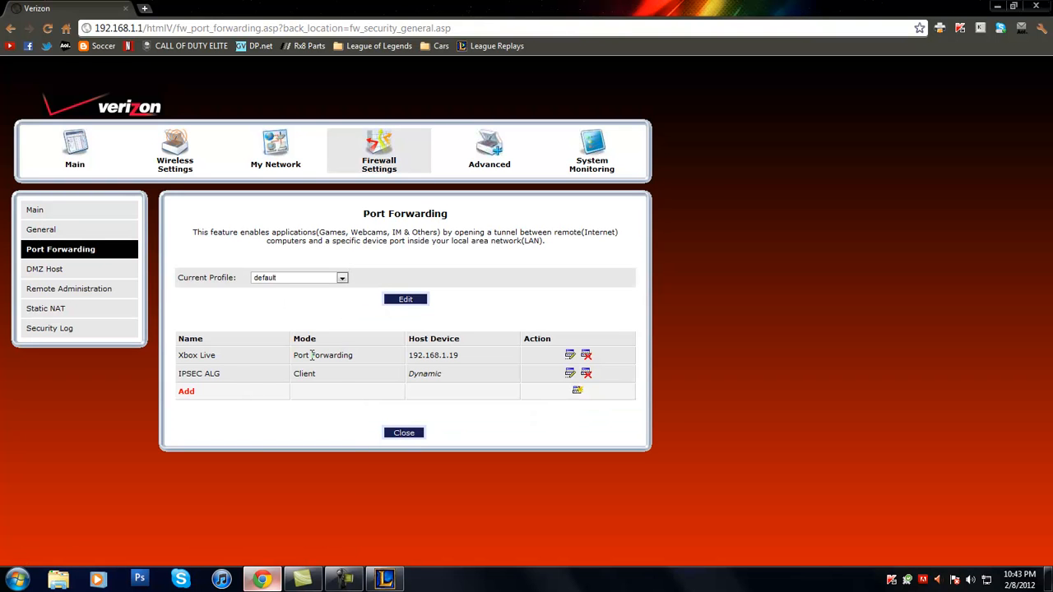
{"action": "mouse_move", "coordinate": [341, 368]}
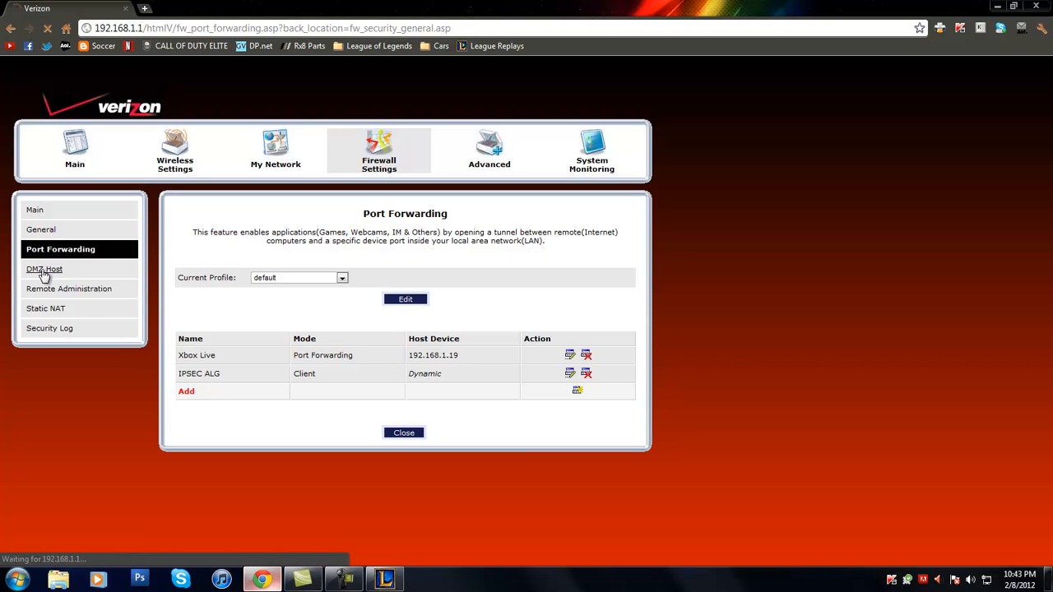
{"action": "left_click", "coordinate": [44, 269]}
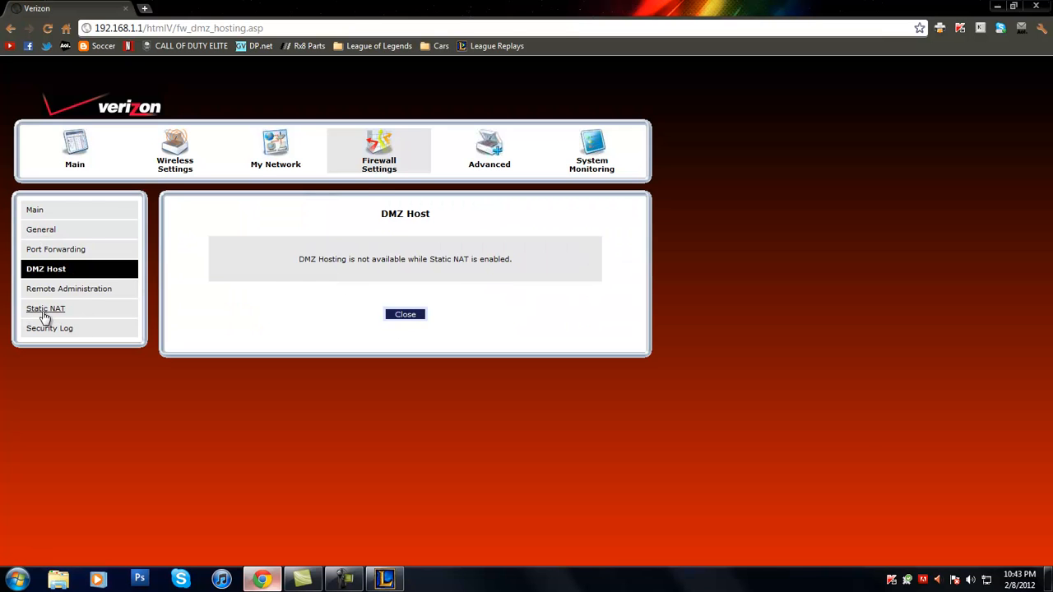
- Change the Static NAT destination from 192.168.1.19 to 192.168.1.18 and enable it
{"action": "left_click", "coordinate": [45, 309]}
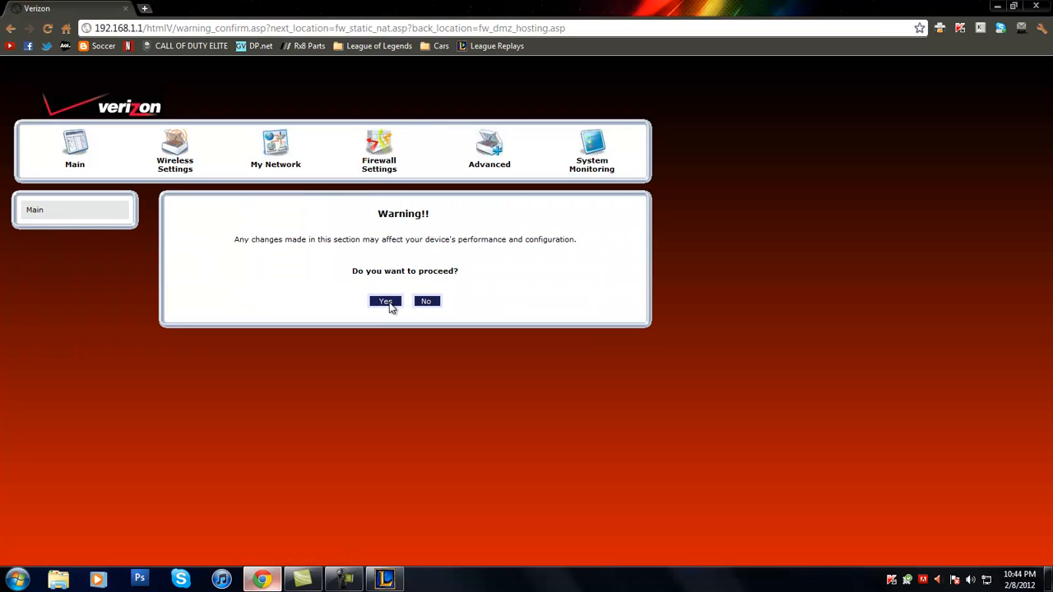
{"action": "left_click", "coordinate": [385, 300]}
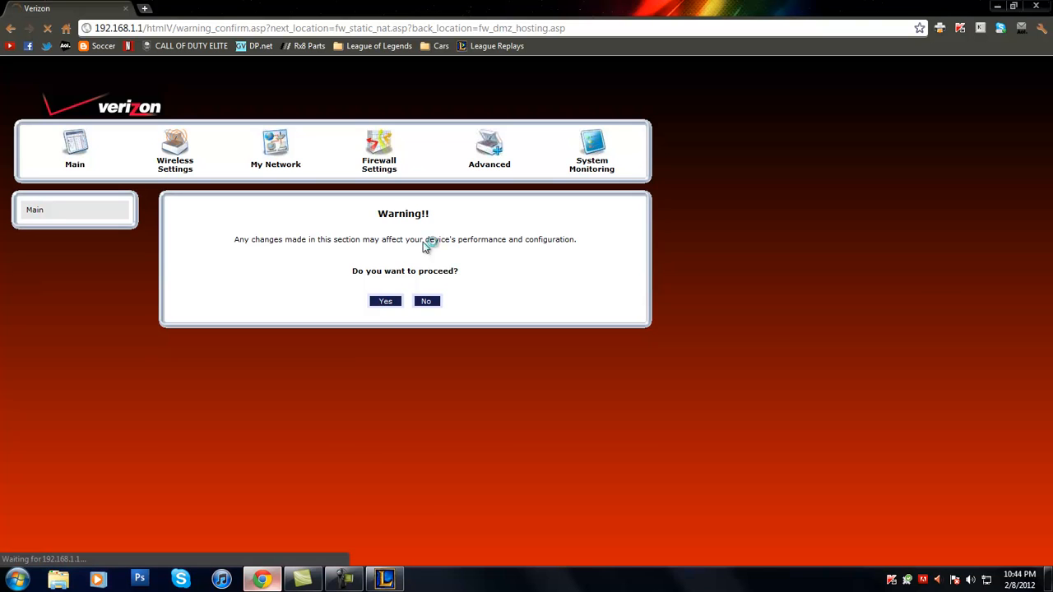
{"action": "left_click", "coordinate": [384, 300]}
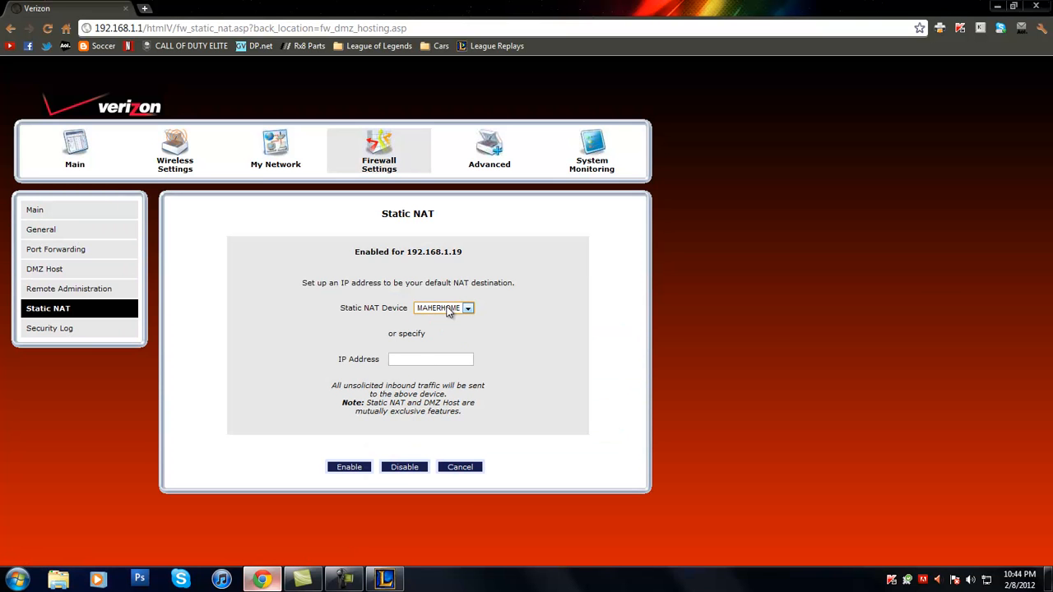
{"action": "double_click", "coordinate": [433, 251]}
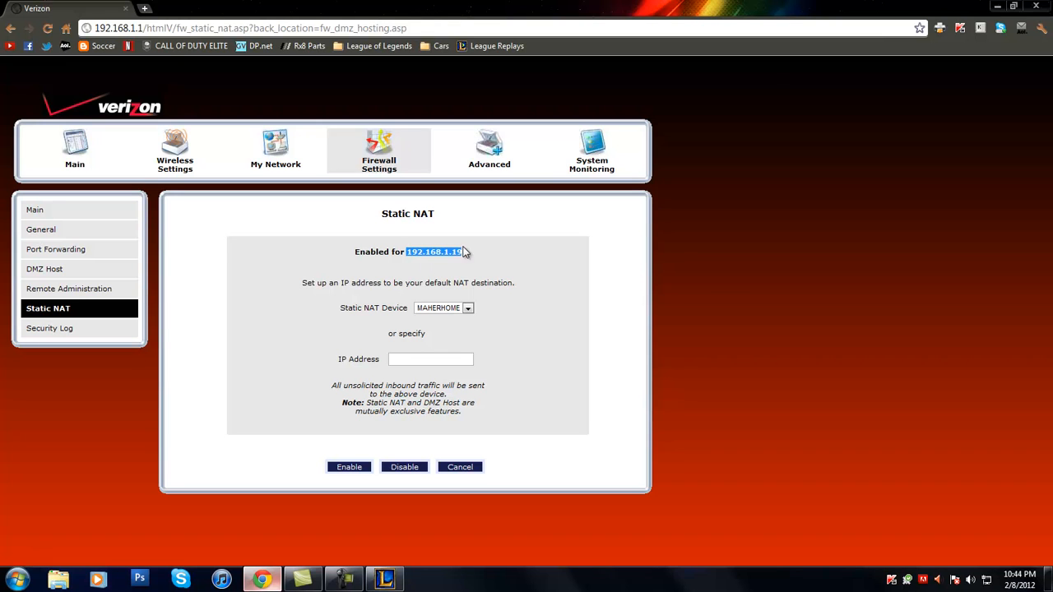
{"action": "mouse_move", "coordinate": [450, 251]}
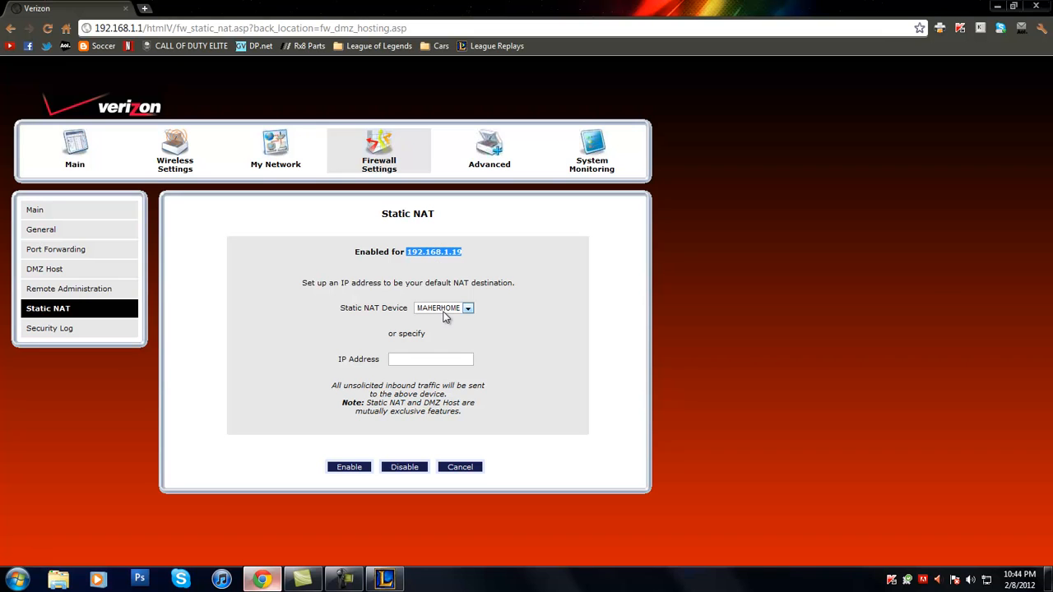
{"action": "left_click", "coordinate": [444, 308]}
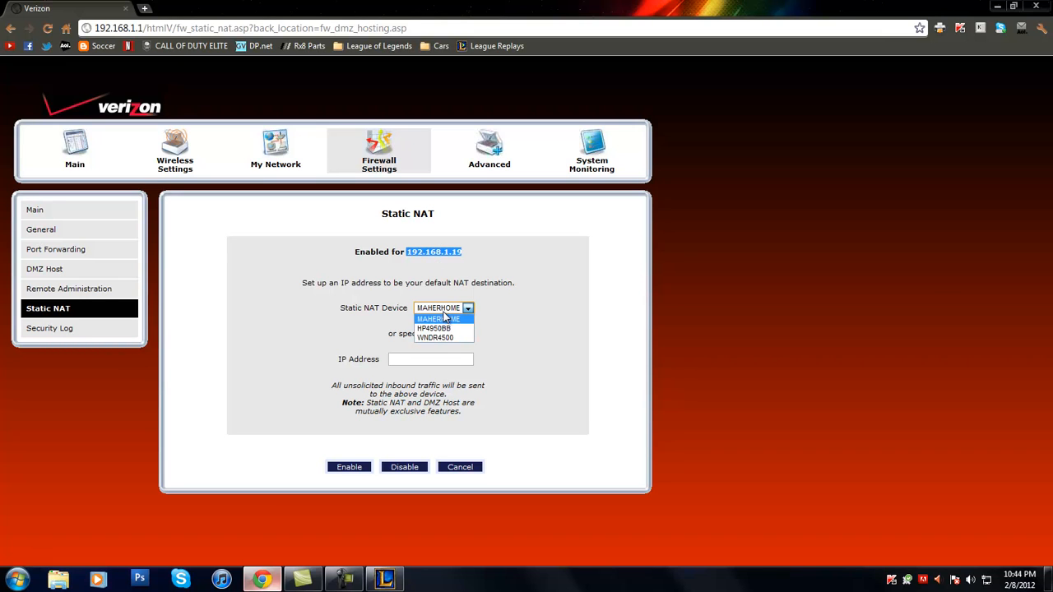
{"action": "left_click", "coordinate": [442, 318]}
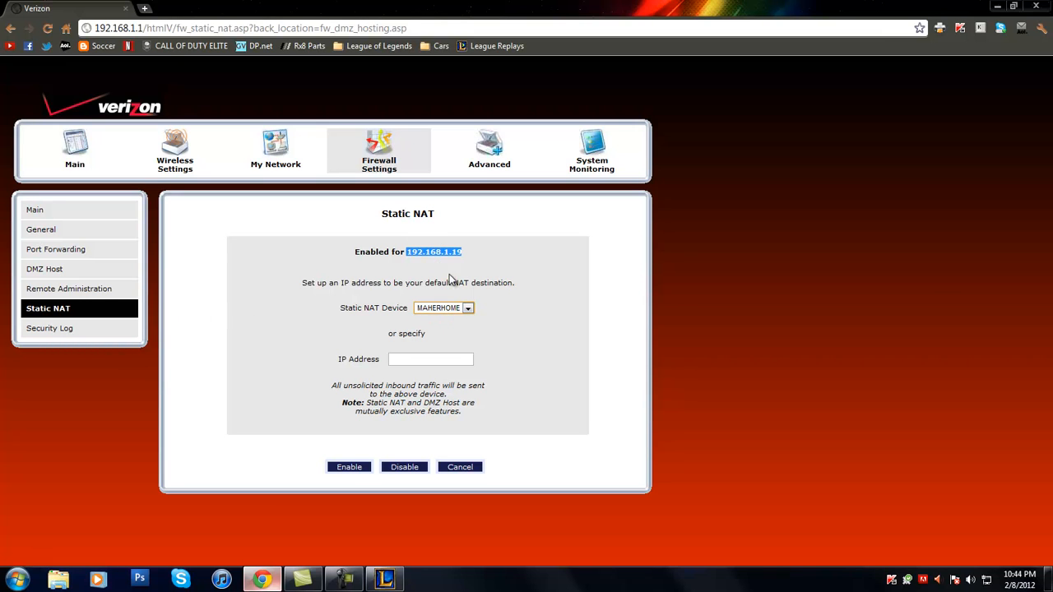
{"action": "left_click", "coordinate": [430, 359]}
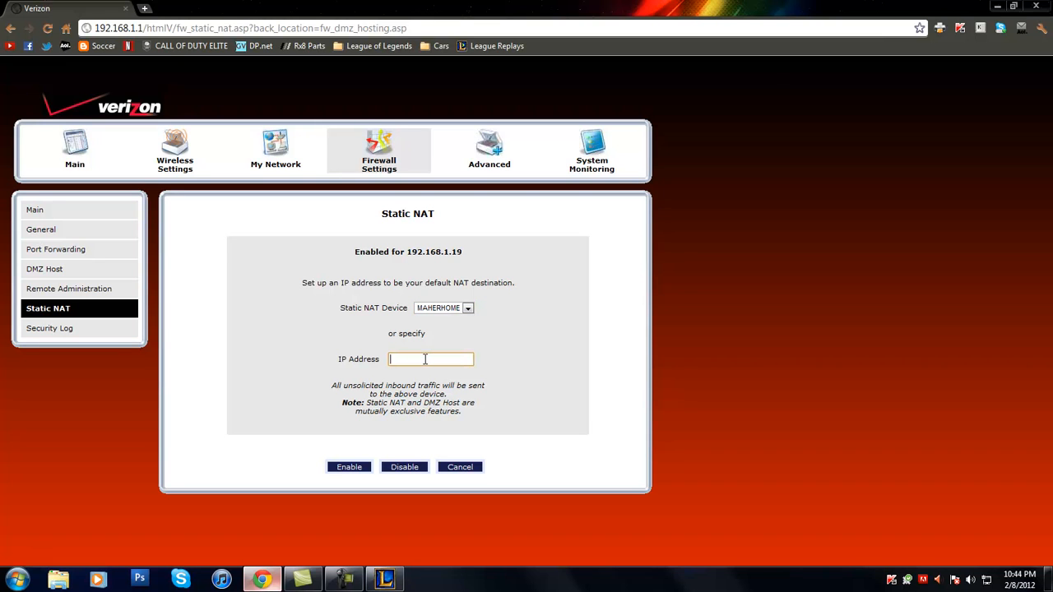
{"action": "type", "text": "192.168"}
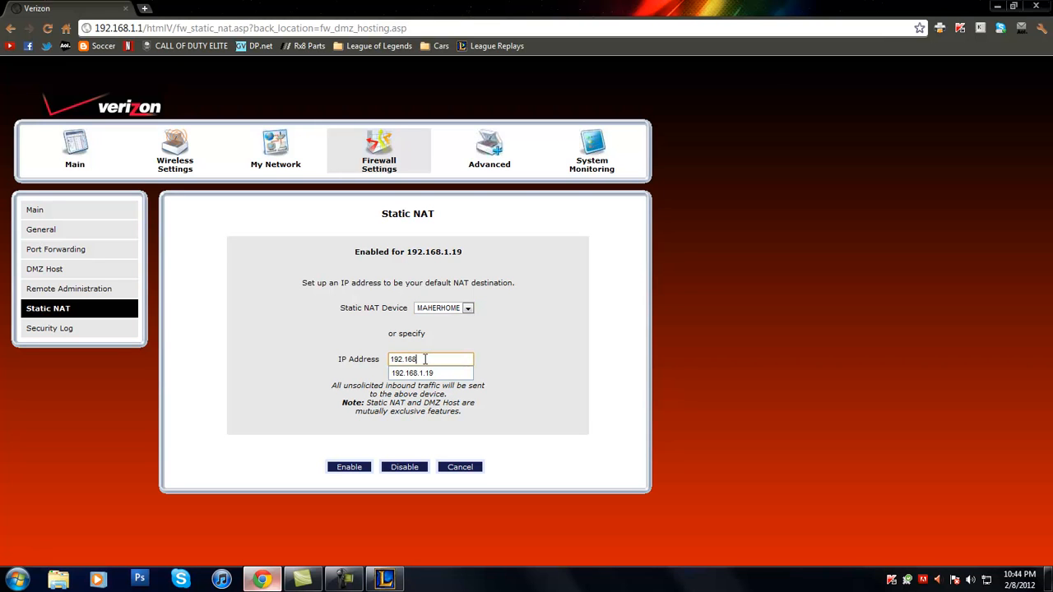
{"action": "type", "text": ".1.18"}
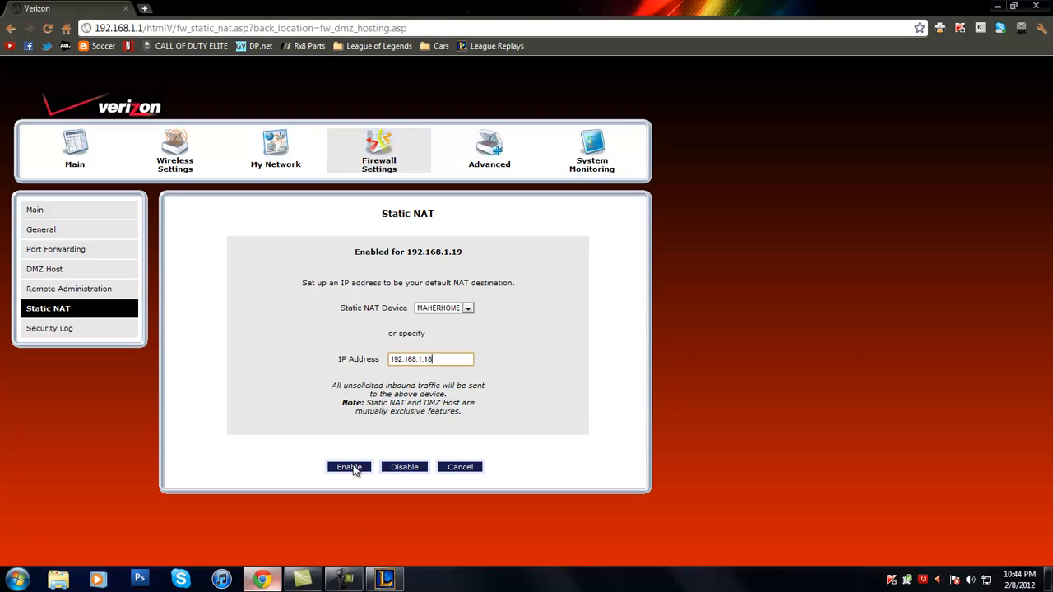
{"action": "left_click", "coordinate": [349, 467]}
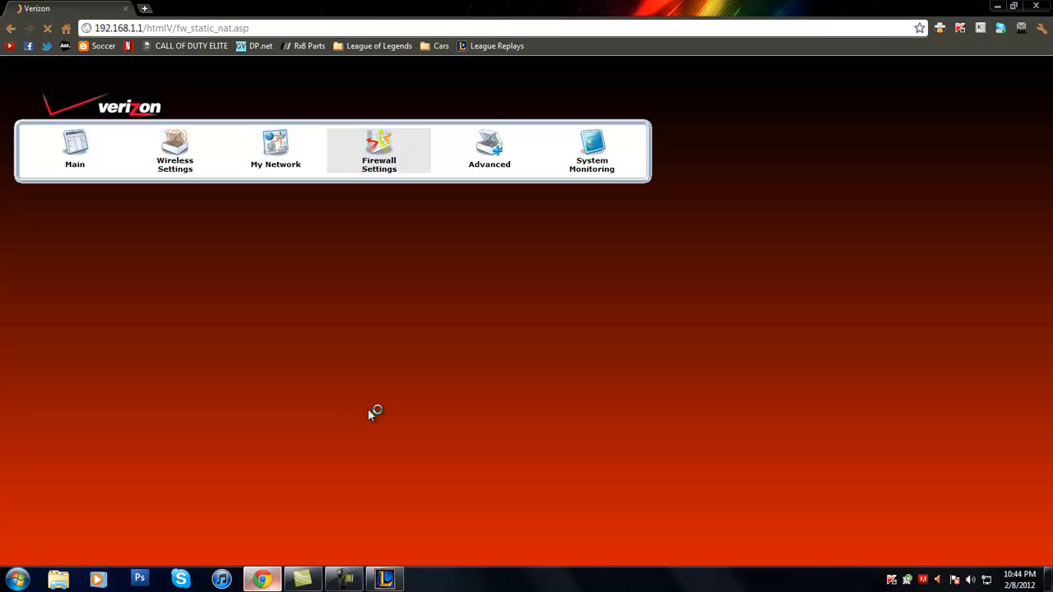
{"action": "mouse_move", "coordinate": [365, 284]}
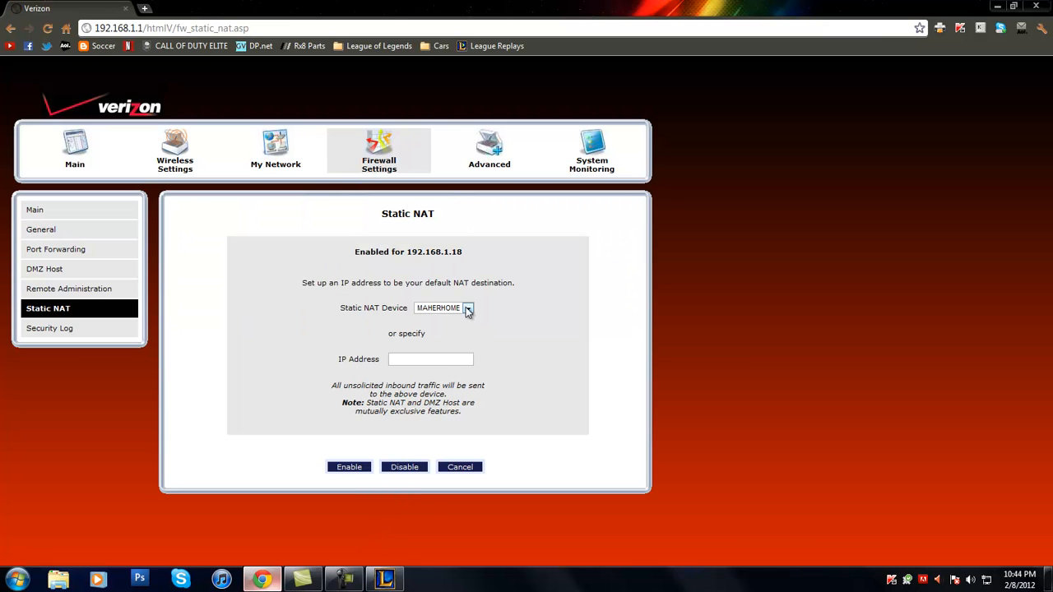
{"action": "mouse_move", "coordinate": [43, 263]}
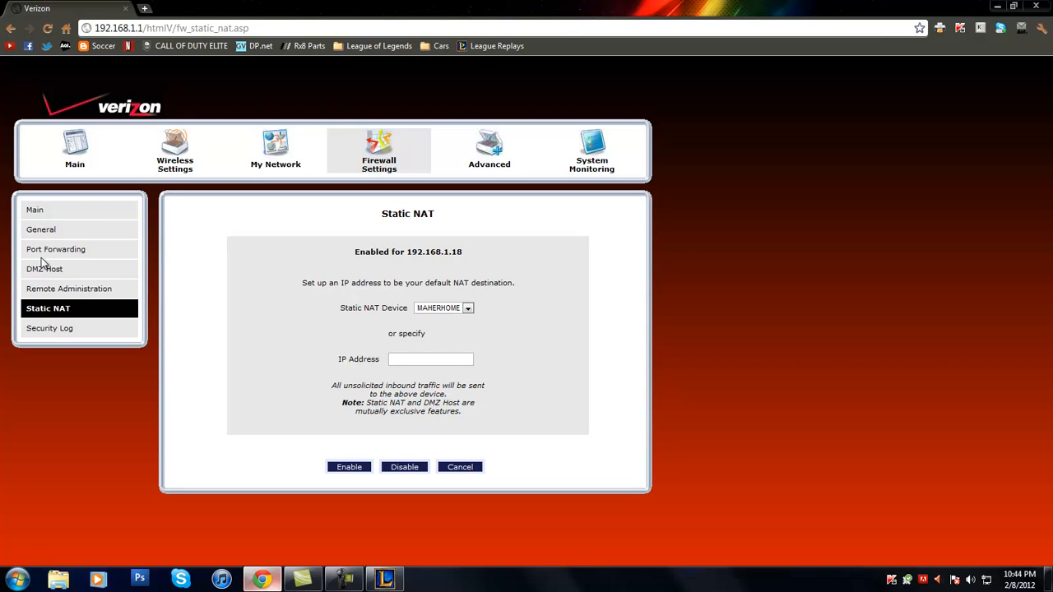
- Review DMZ Host, Remote Administration (remote access disabled) and General firewall pages past warnings
{"action": "left_click", "coordinate": [44, 268]}
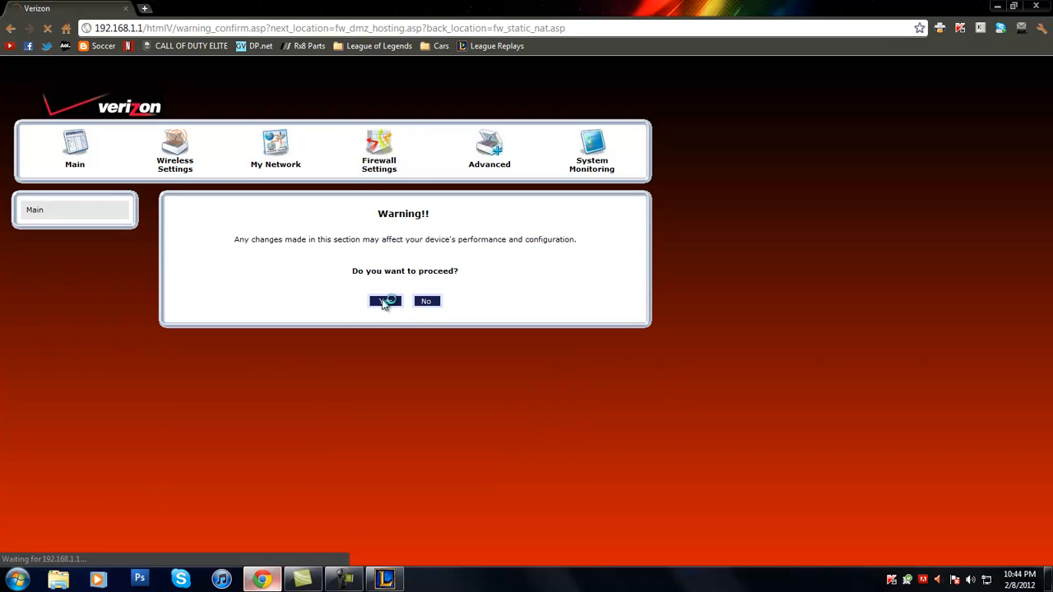
{"action": "left_click", "coordinate": [384, 300]}
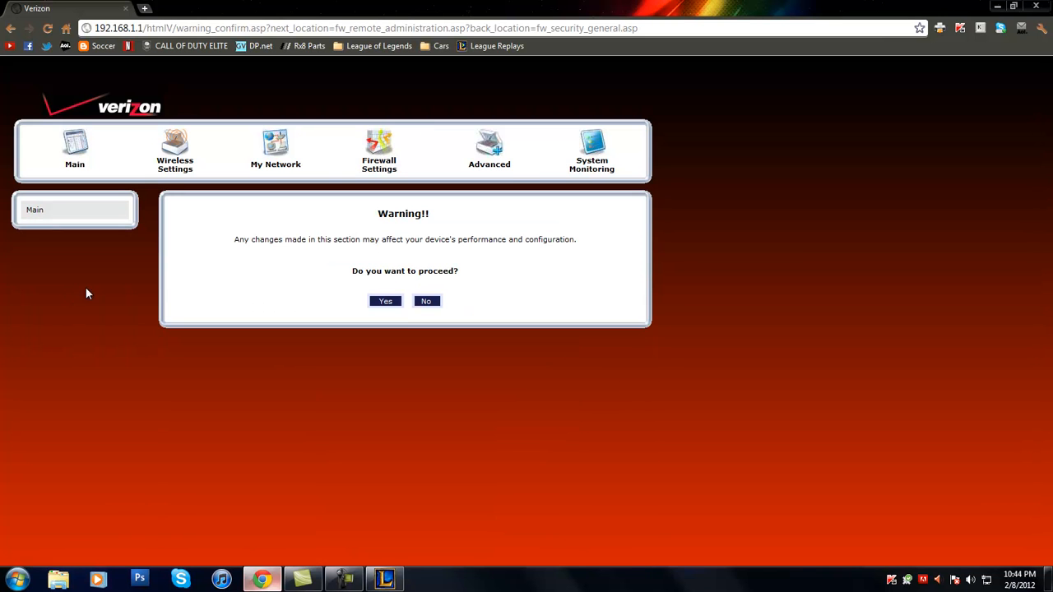
{"action": "left_click", "coordinate": [385, 300]}
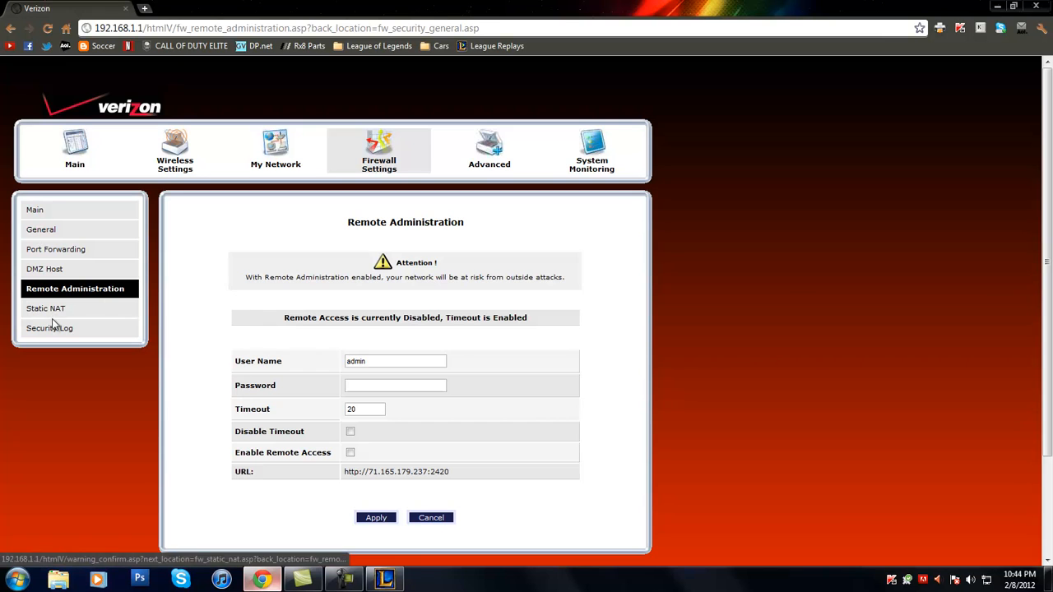
{"action": "mouse_move", "coordinate": [56, 249]}
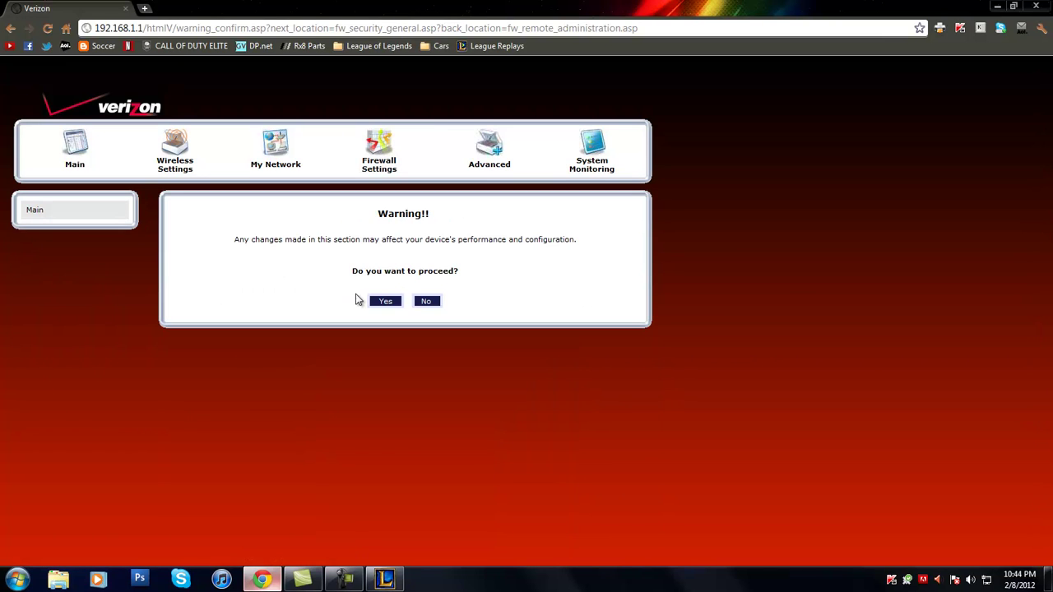
{"action": "left_click", "coordinate": [385, 300]}
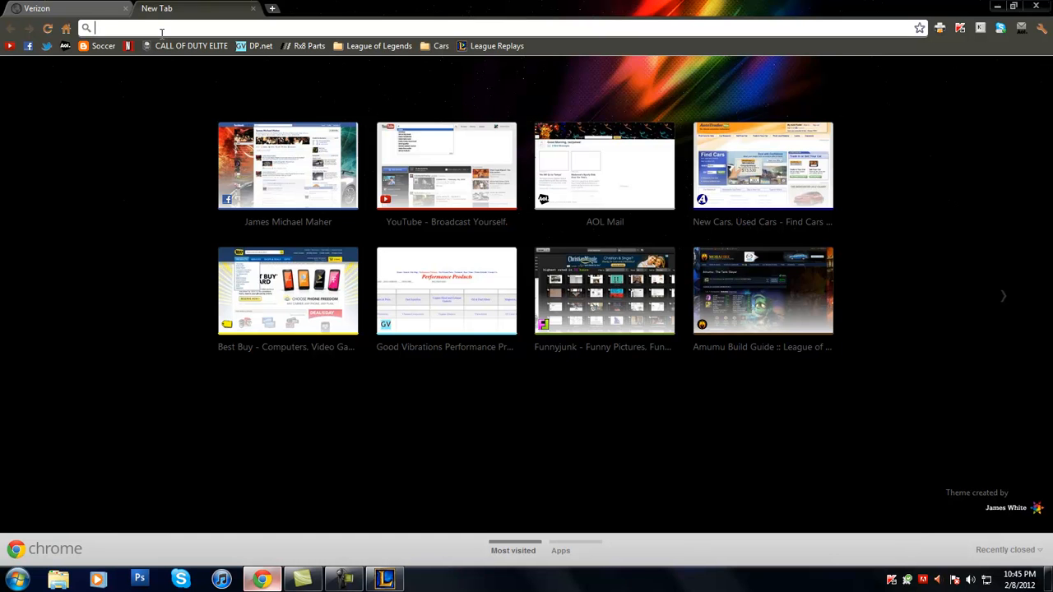
- Go to 10.0.0.1 and log in to the NETGEAR WNDR4500, receiving 401 Unauthorized
{"action": "type", "text": "10.0.0.1"}
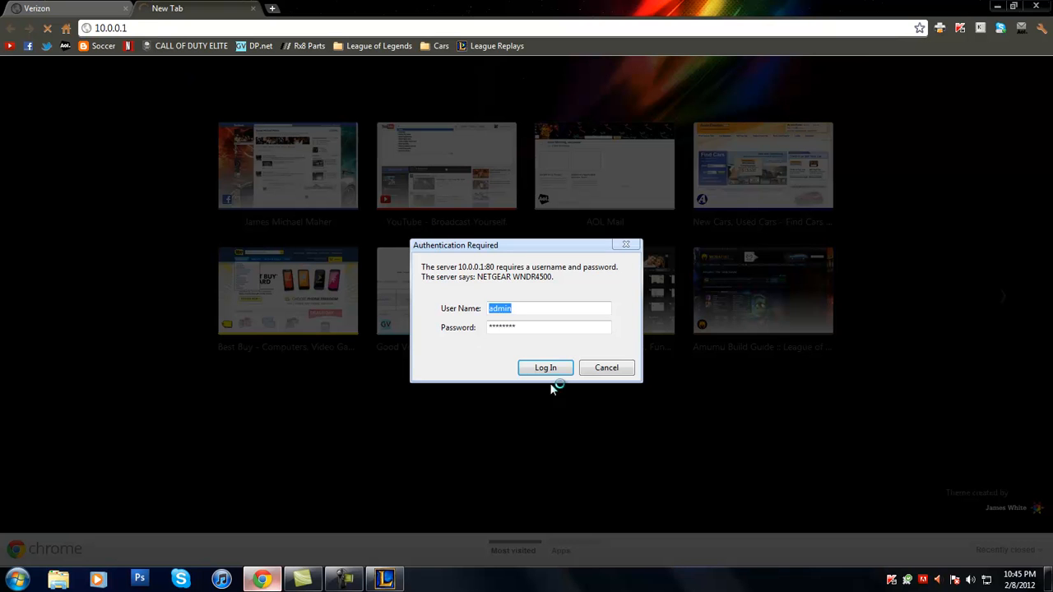
{"action": "left_click", "coordinate": [606, 367]}
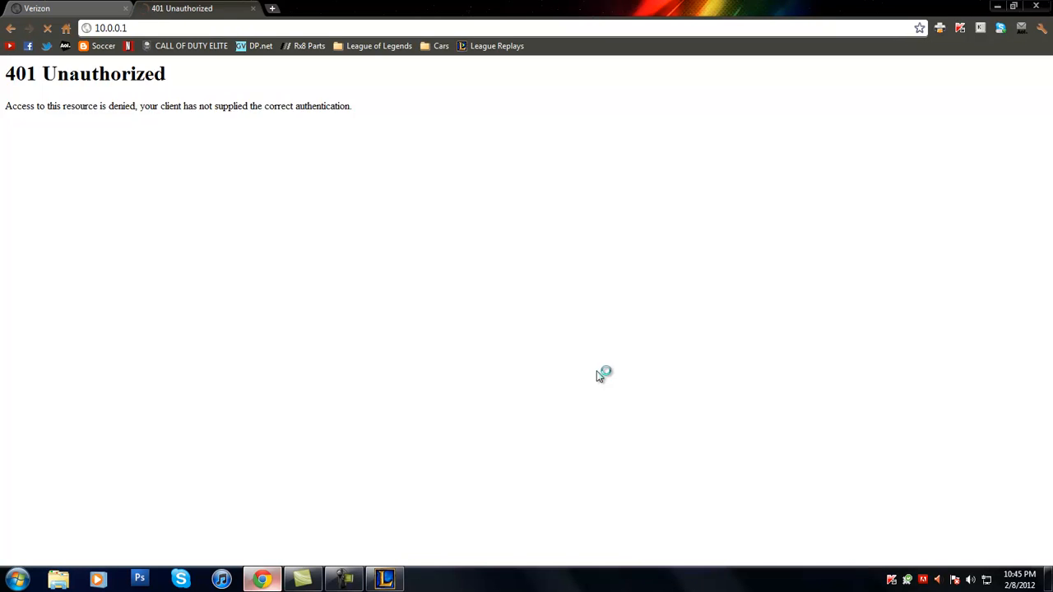